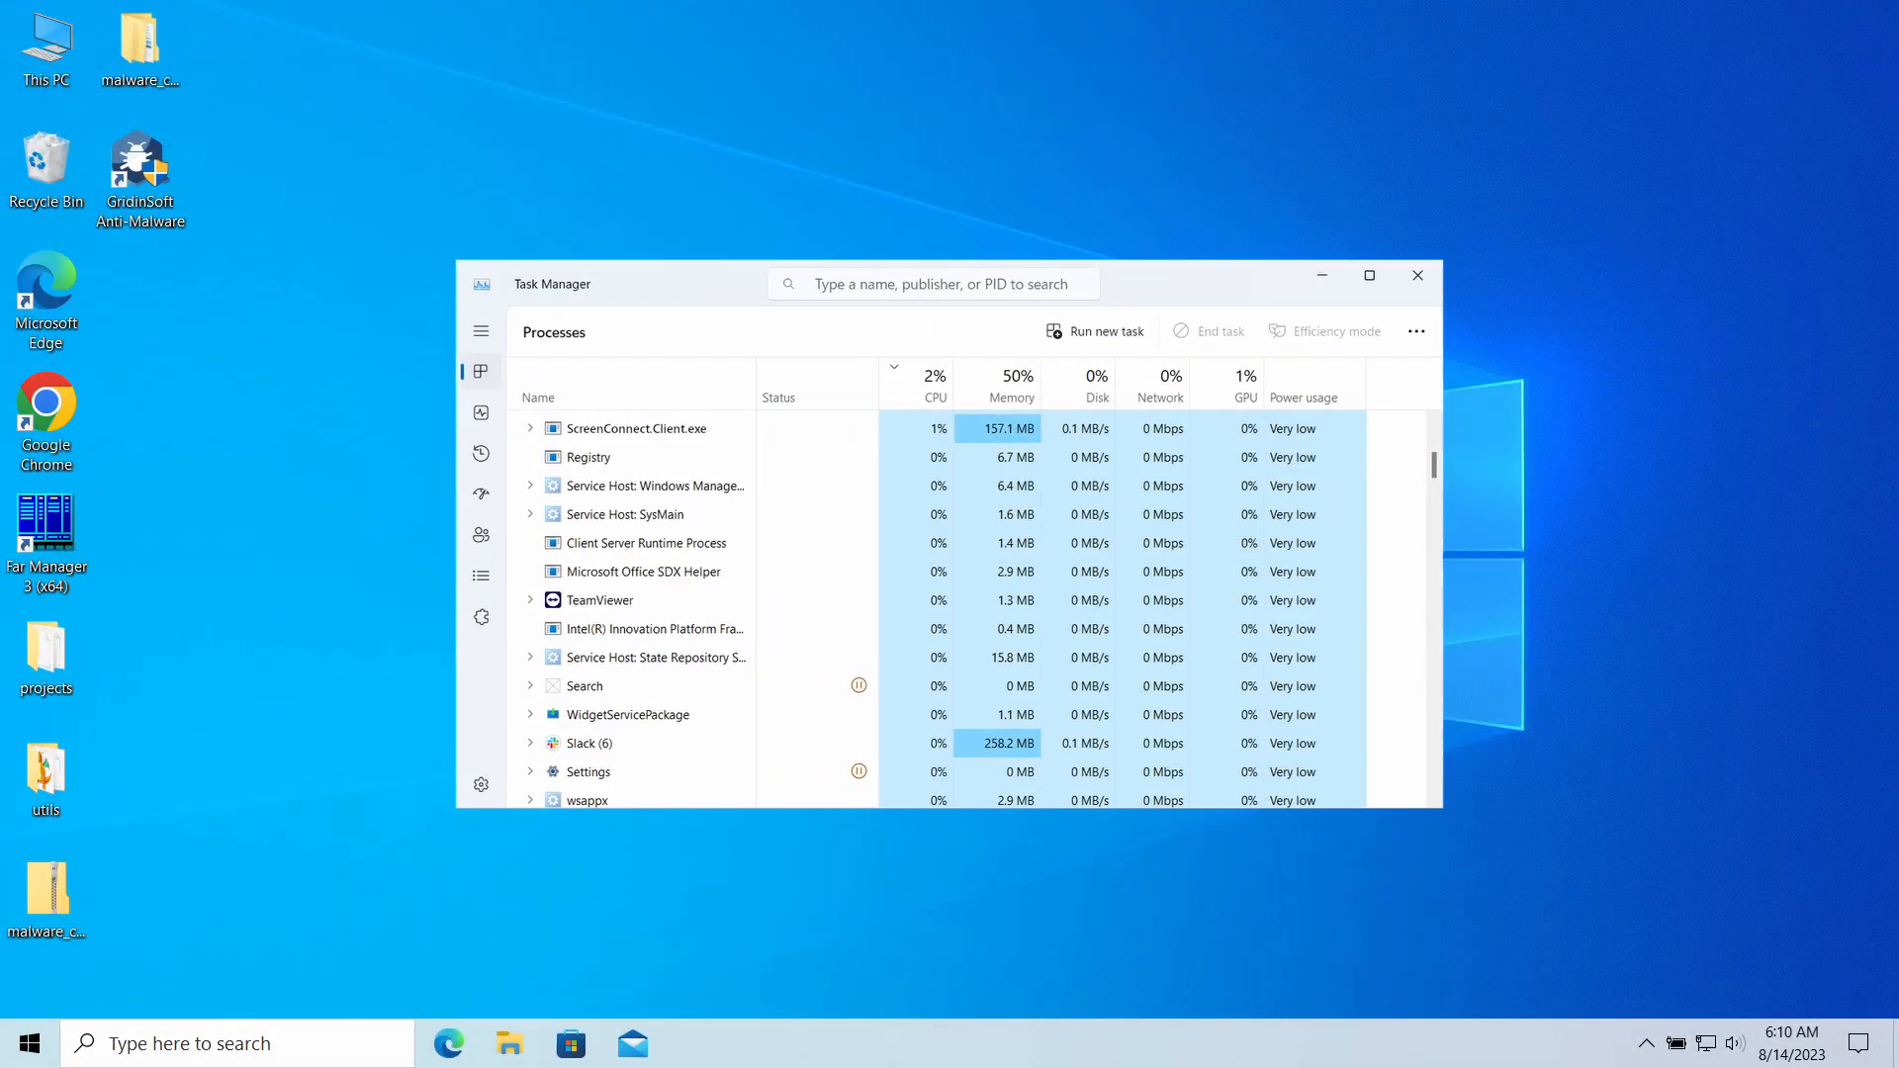
# Close Task Manager to leave only the Windows desktop showing
pyautogui.click(1369, 275)
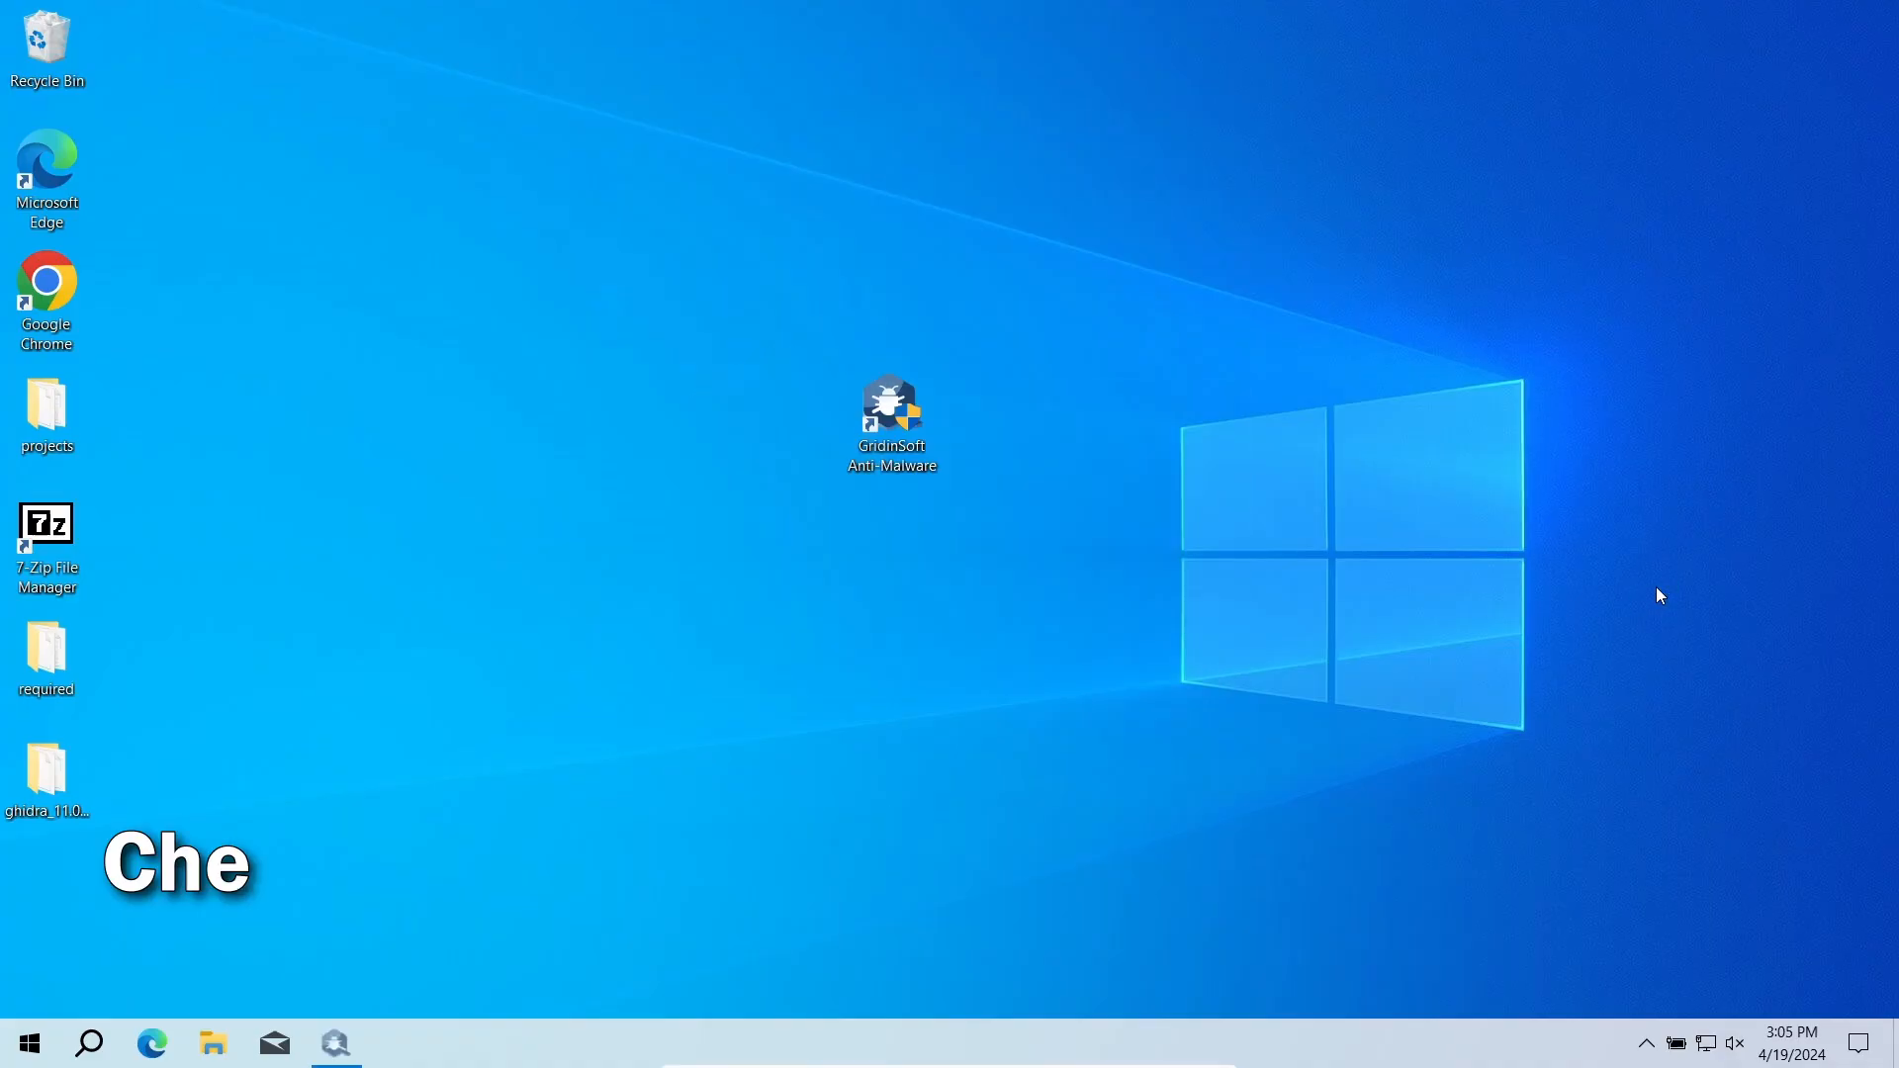
# Launch Gridinsoft Anti-Malware from the desktop shortcut to show the finished full scan reporting 4 objects
pyautogui.doubleClick(892, 411)
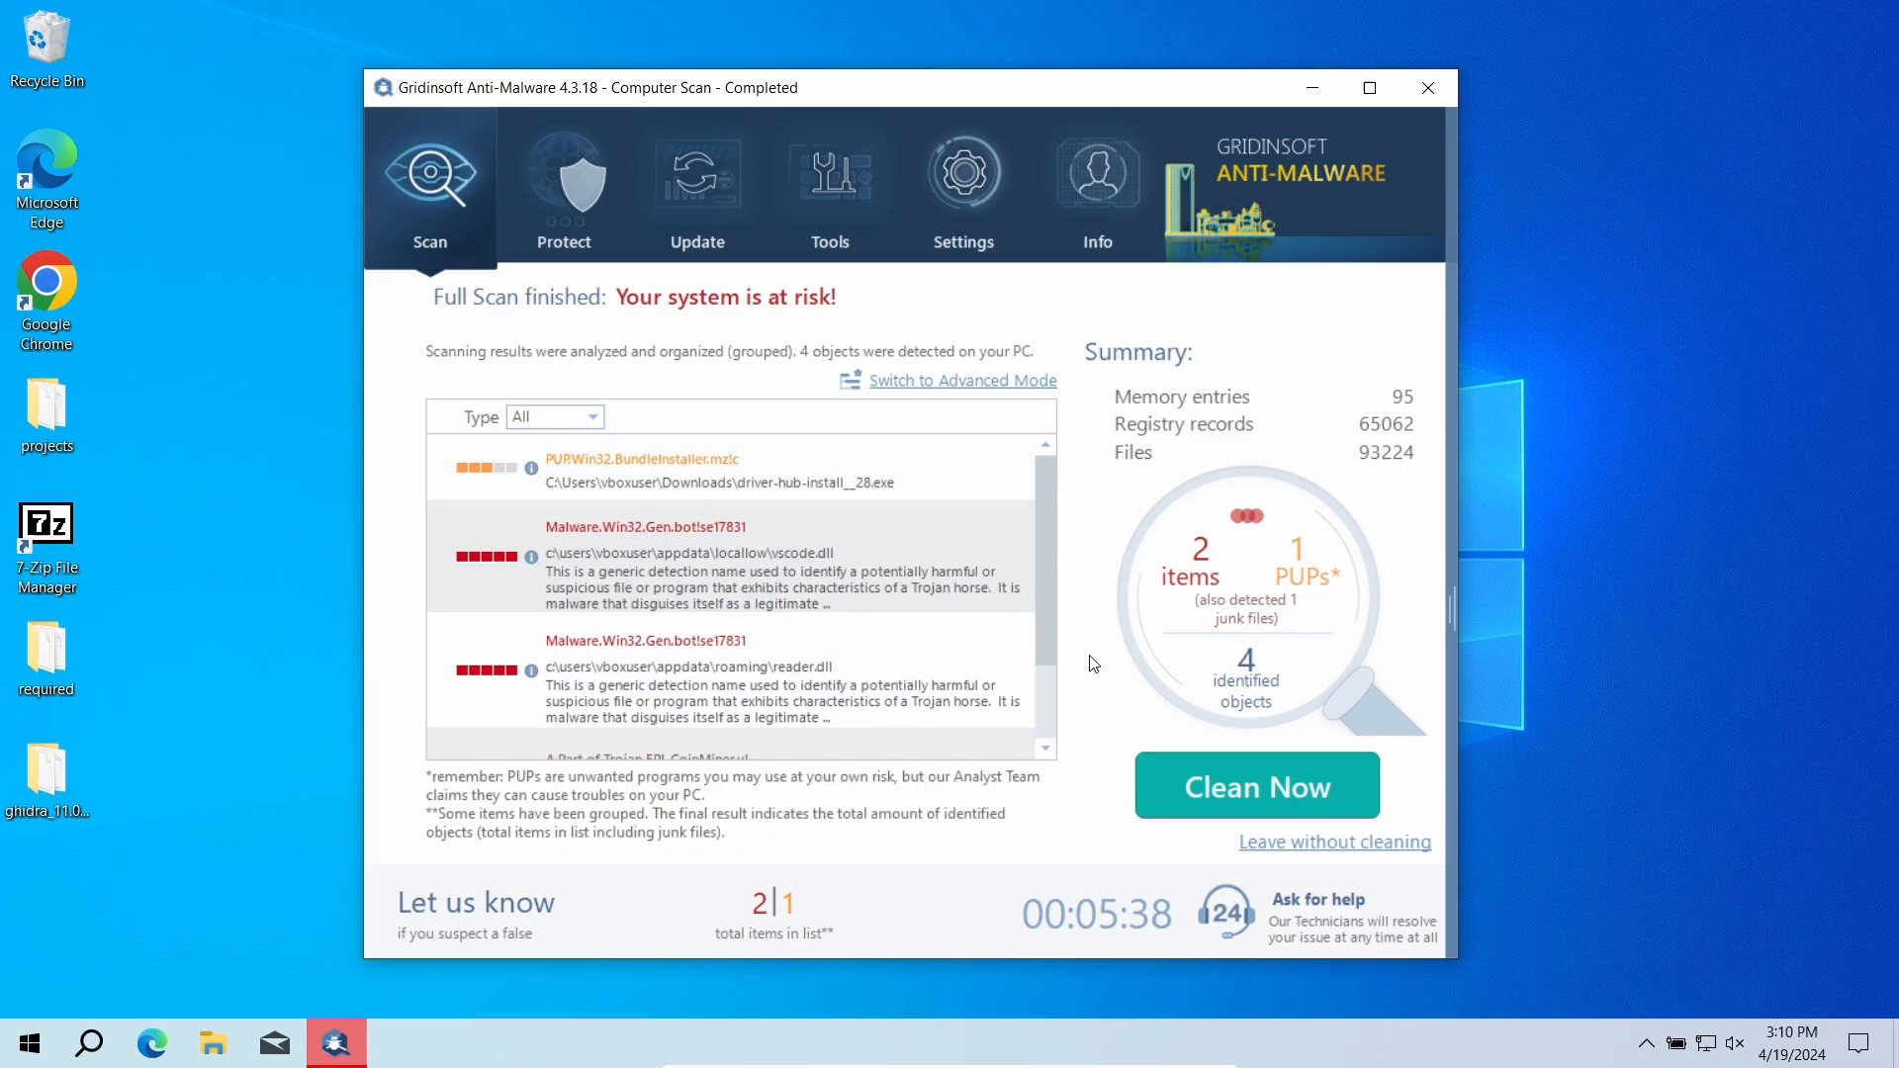
# Clean all 4 detected threats, dismiss the removal summary and return to the Start Scan screen
pyautogui.click(1254, 785)
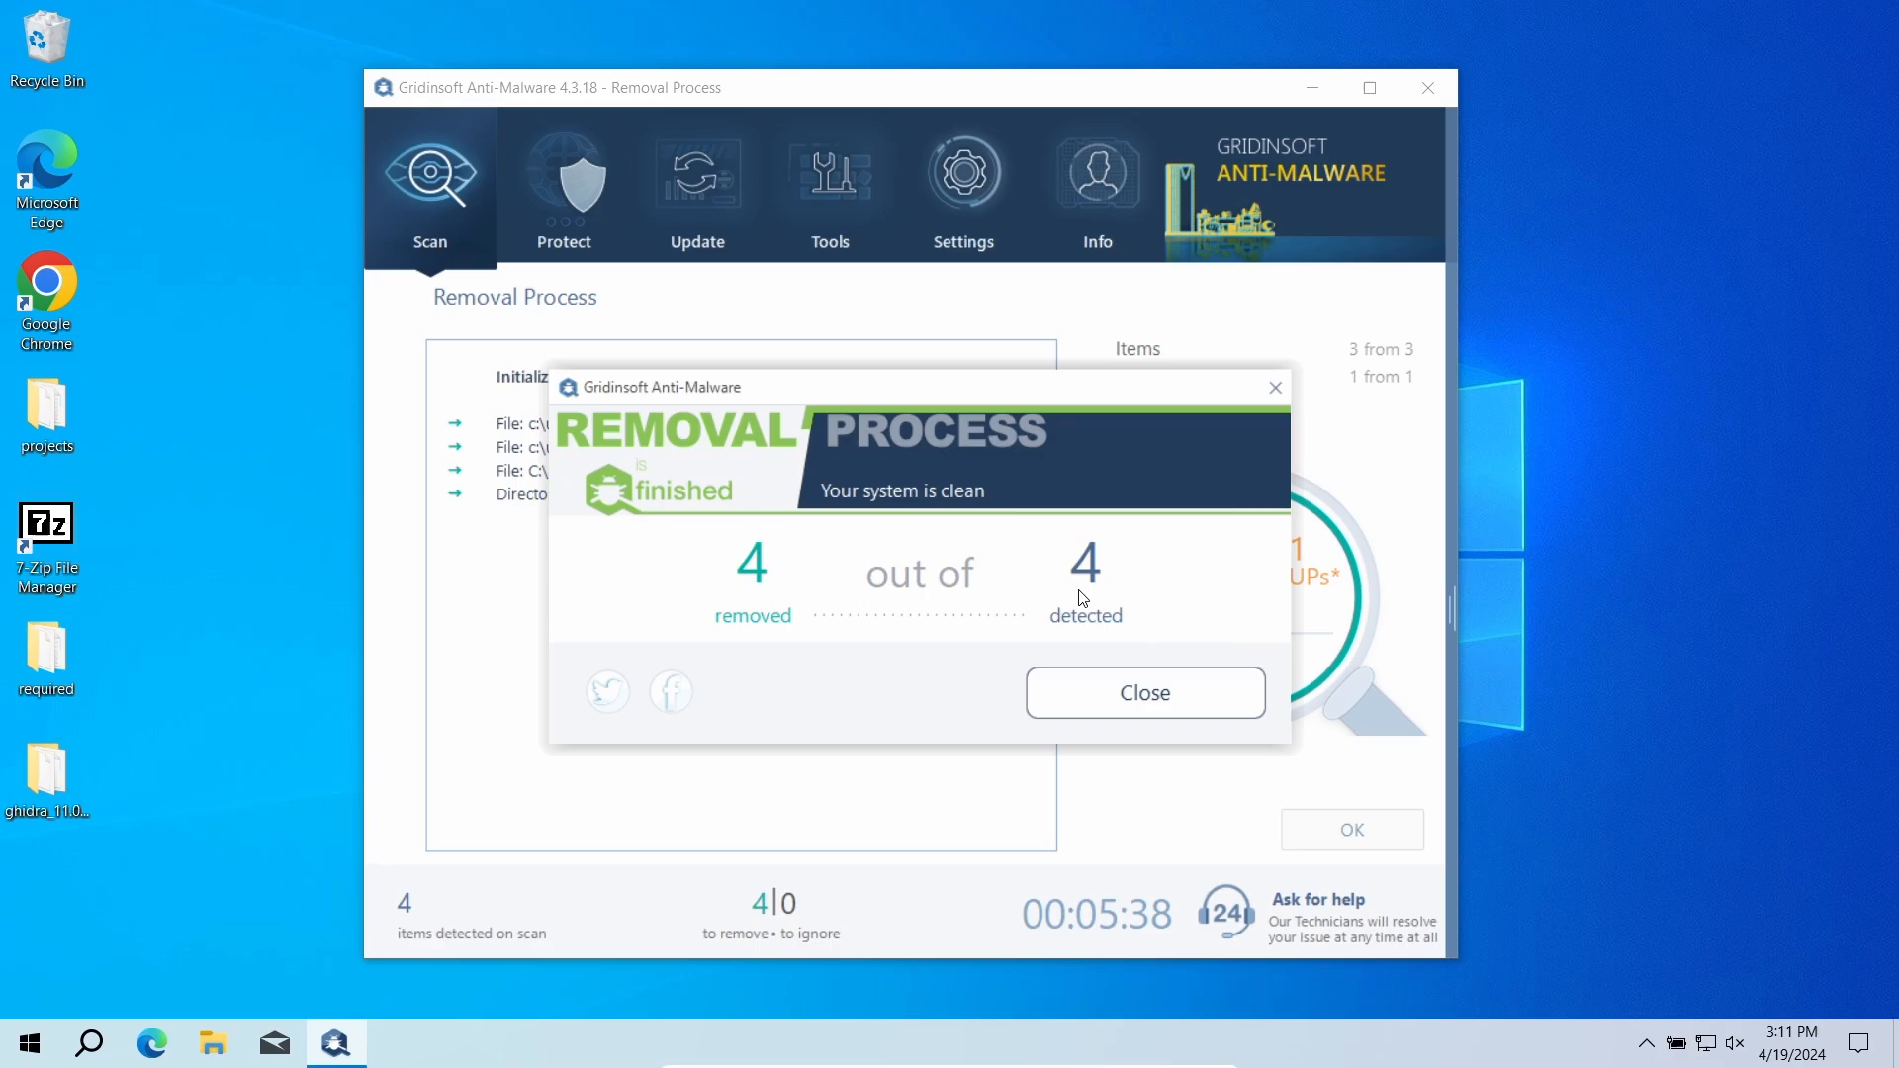
pyautogui.click(1141, 692)
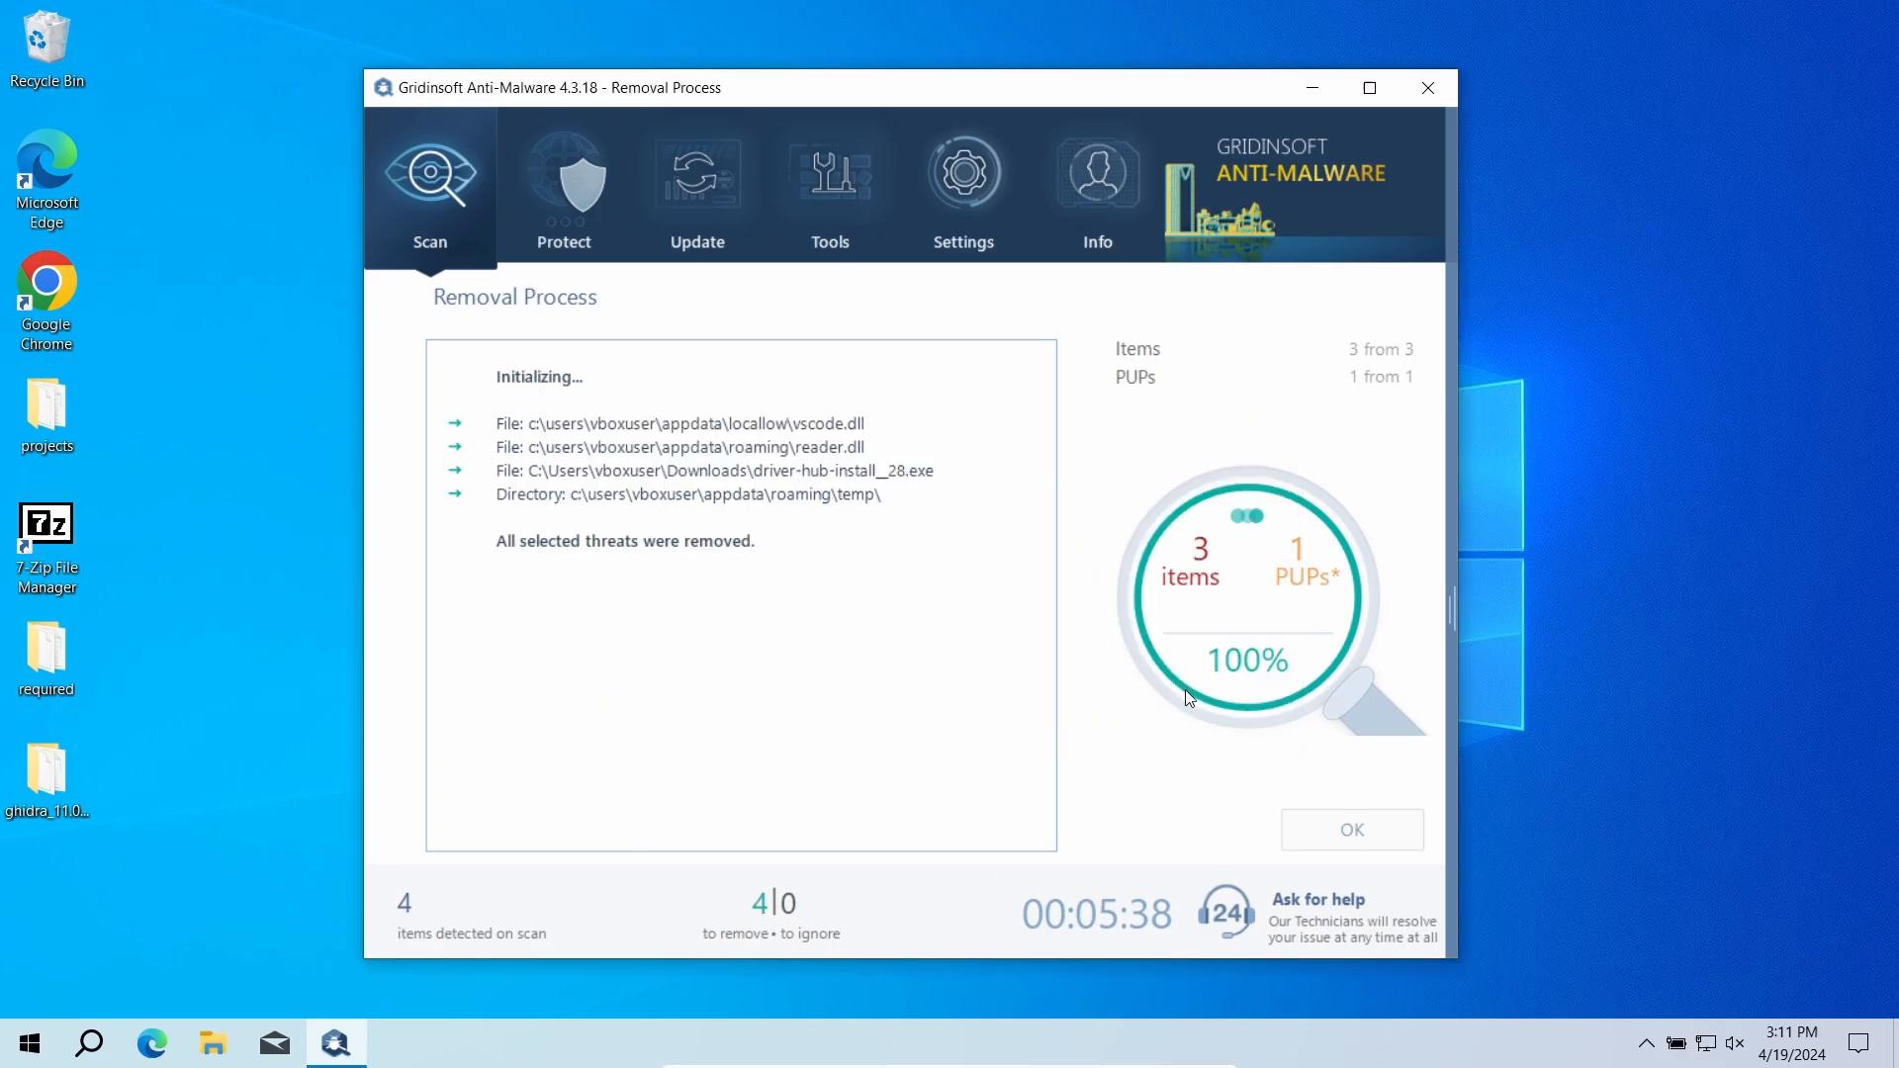
pyautogui.click(1351, 829)
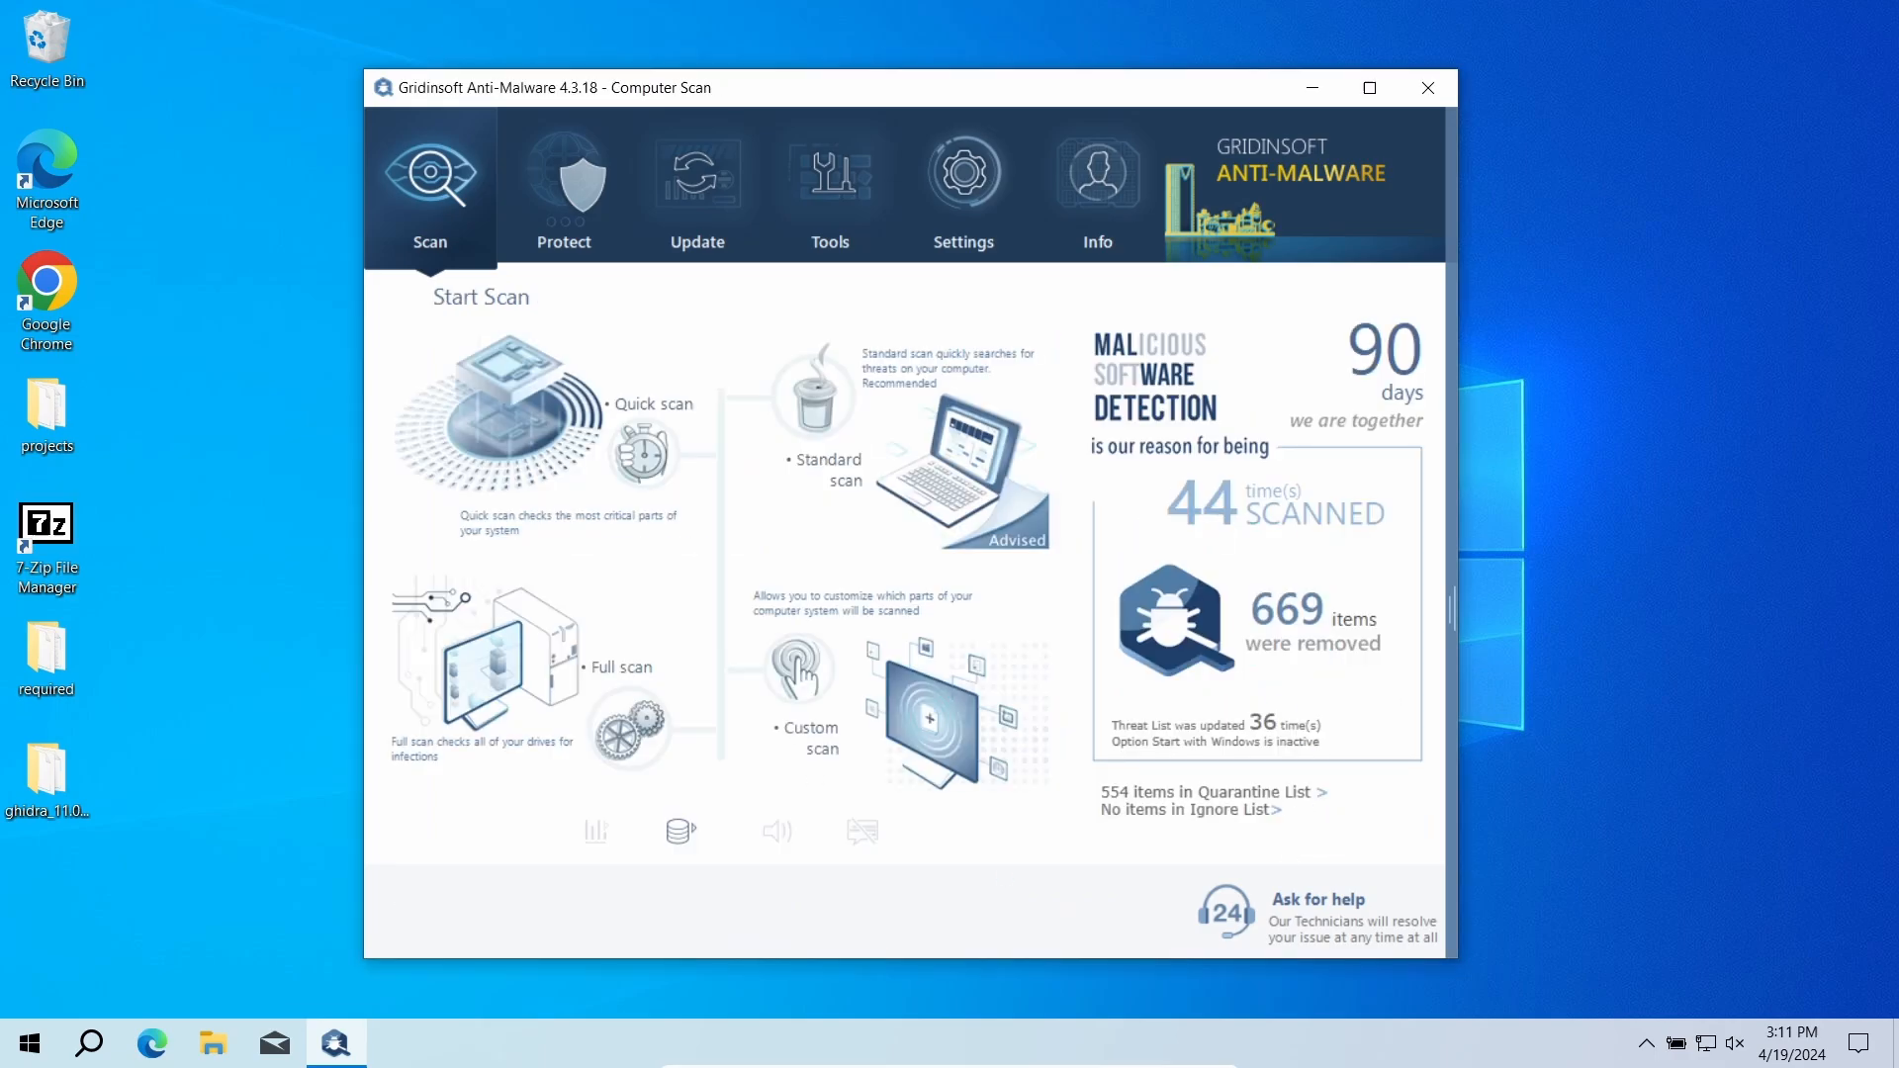